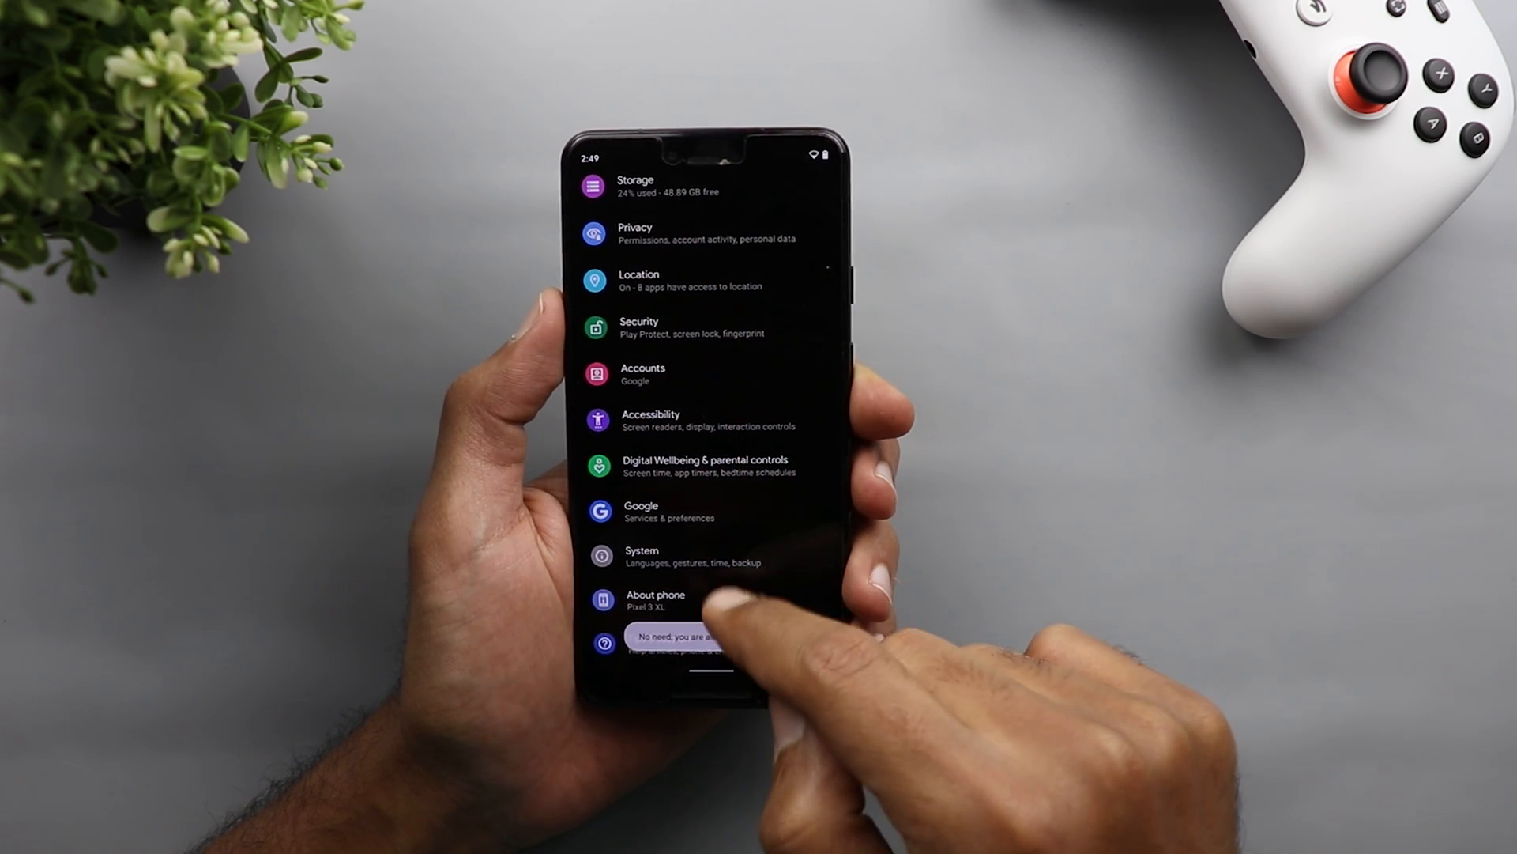
Step: Confirm developer mode is already enabled via About phone's Build number
left_click(640, 556)
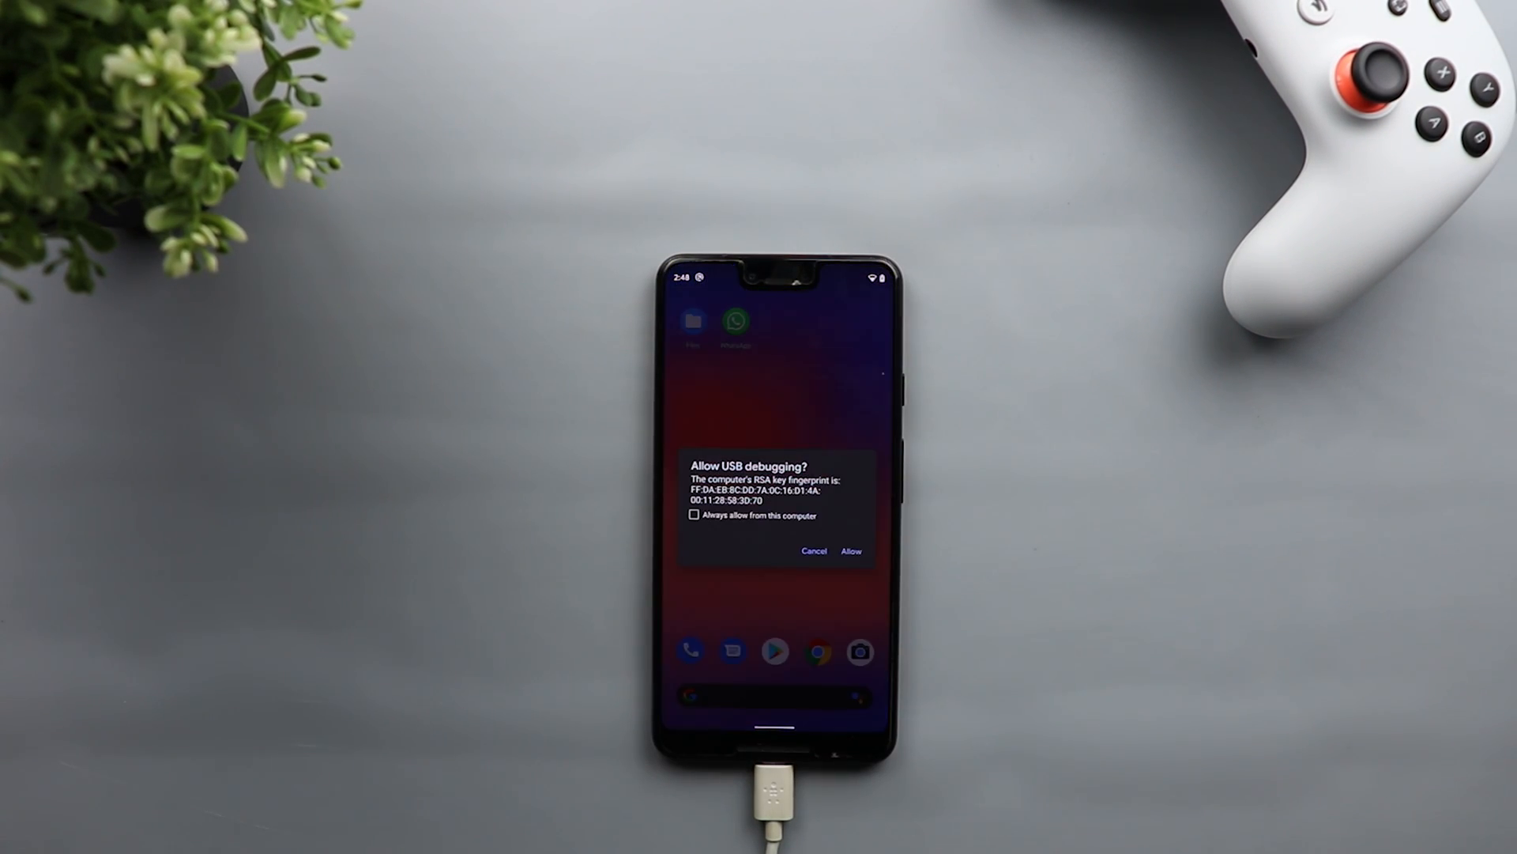
Step: Allow USB debugging so the Pixel 3 XL appears as the destination in dr.fone
left_click(850, 550)
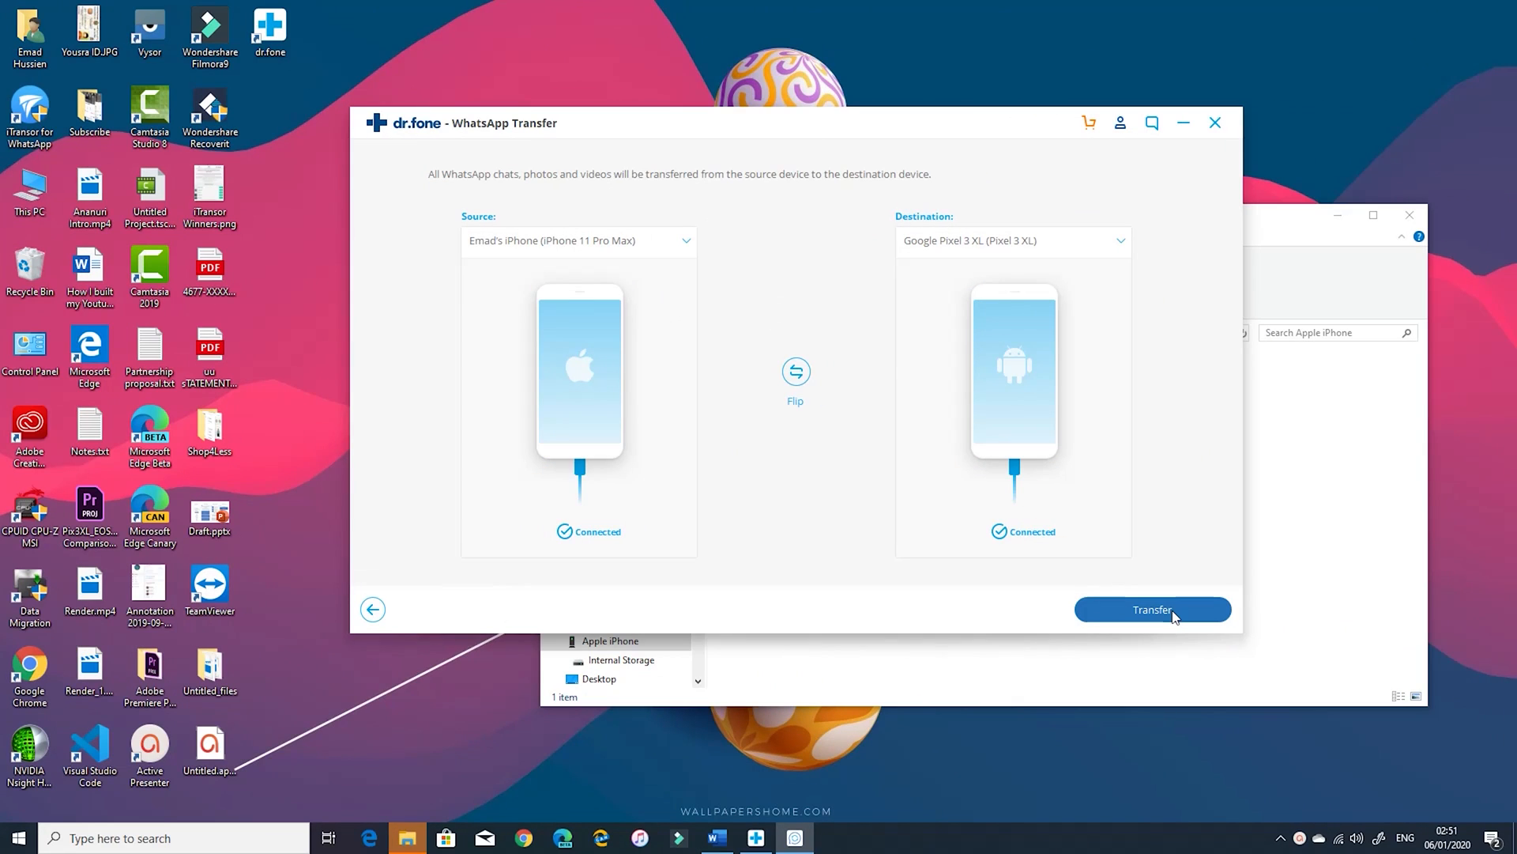
Step: Start the WhatsApp transfer to the Pixel 3 XL and continue past the wipe warning
left_click(1150, 609)
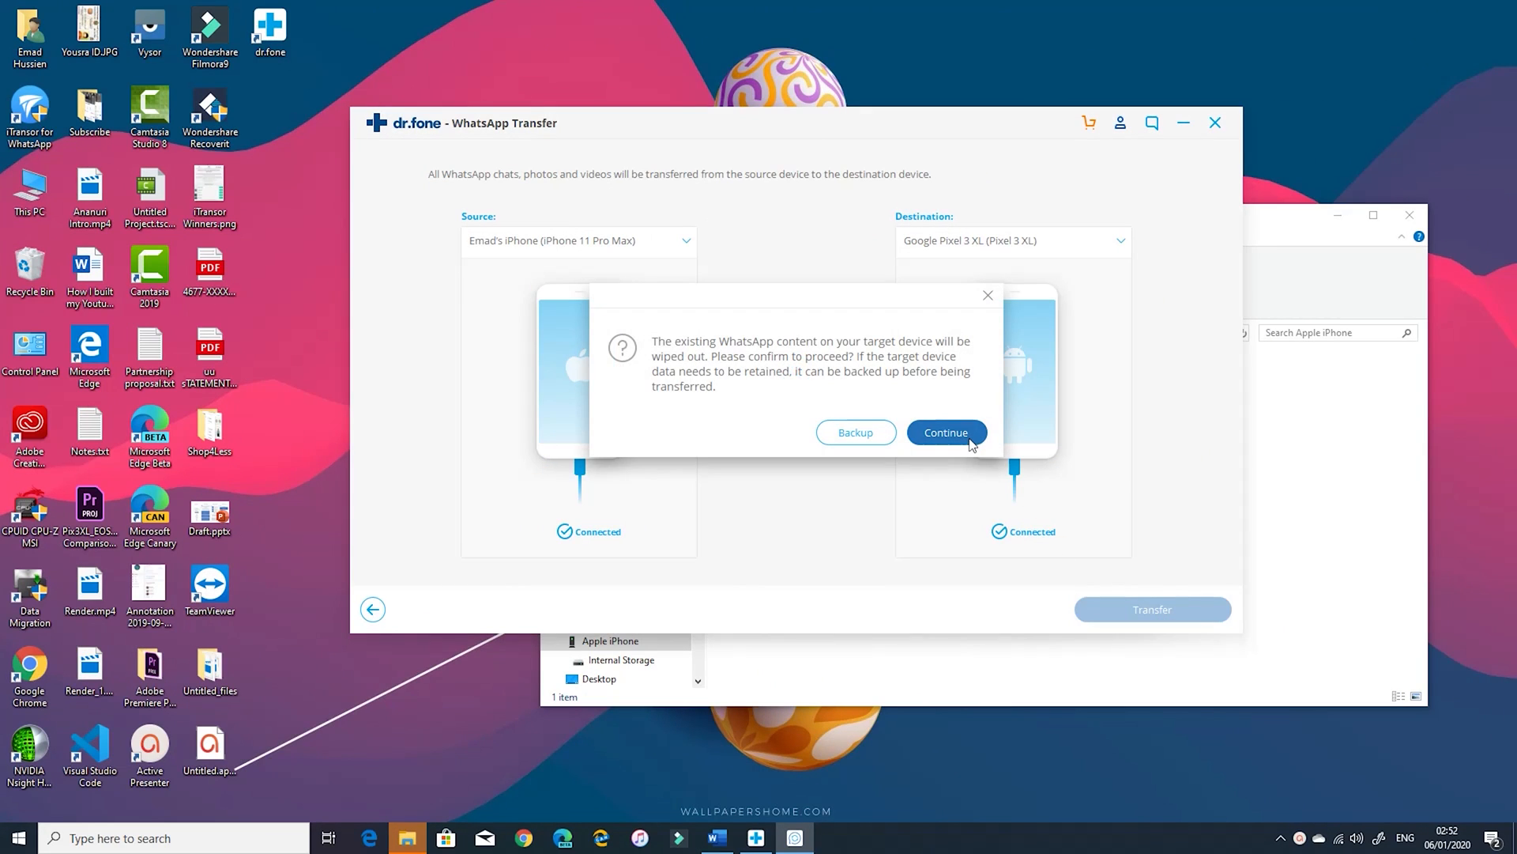
left_click(945, 431)
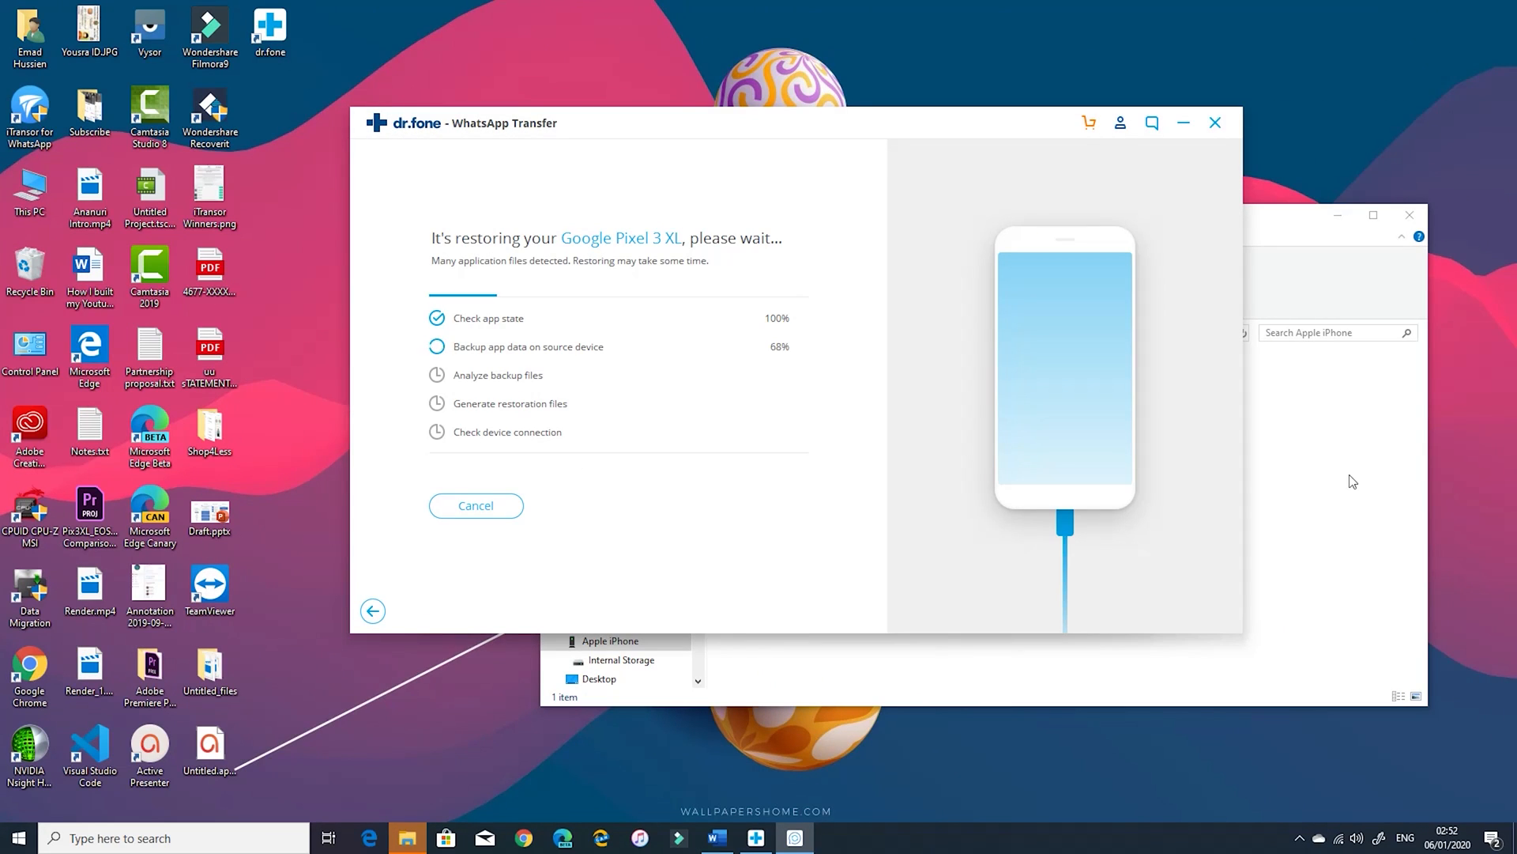